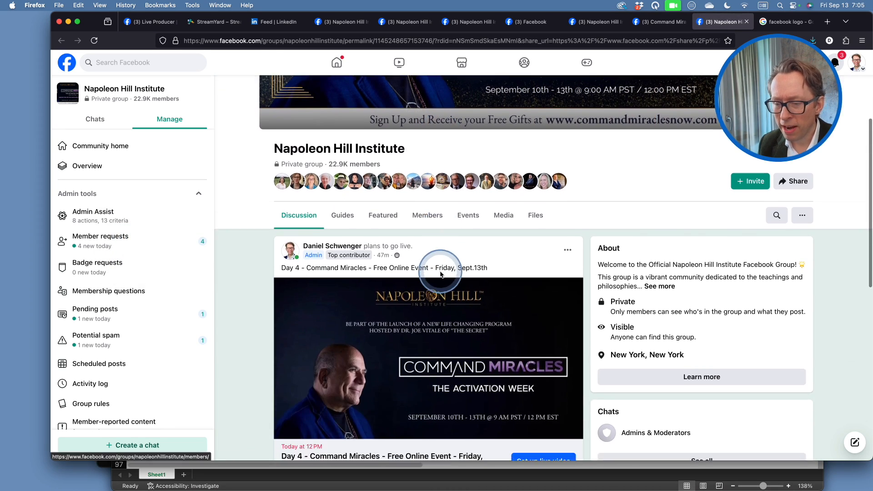
# Step: Scroll the feed and open the Day 4 Command Miracles event post
pyautogui.scroll(-3)
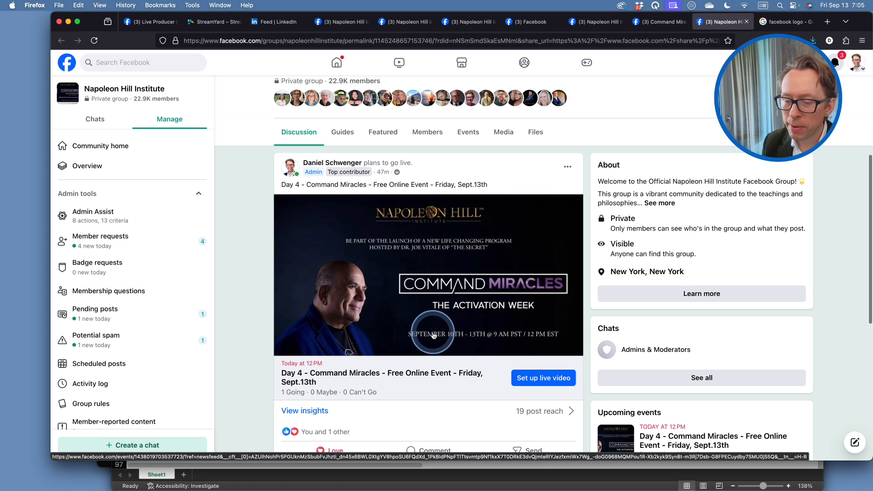
pyautogui.scroll(-3)
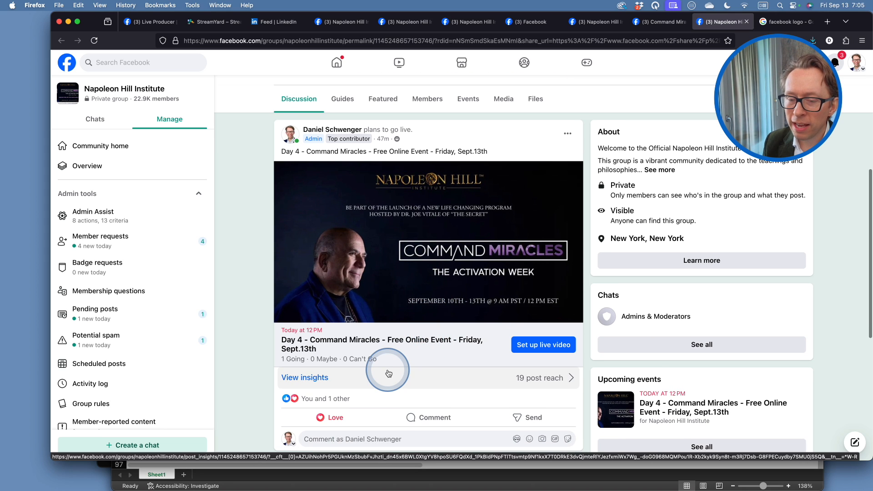
pyautogui.scroll(-3)
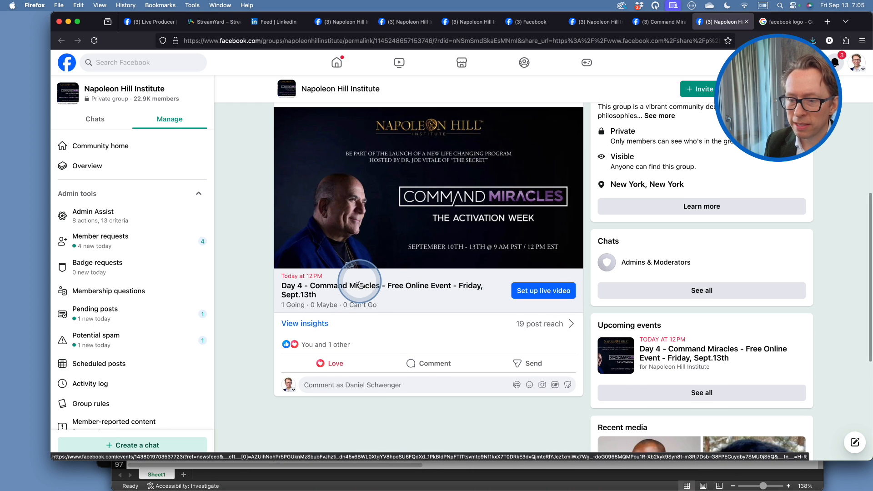
pyautogui.click(363, 286)
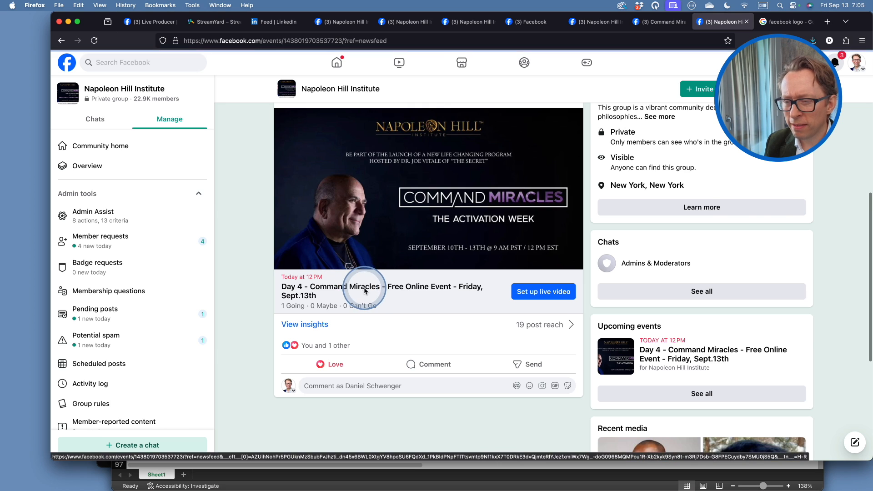
pyautogui.click(364, 288)
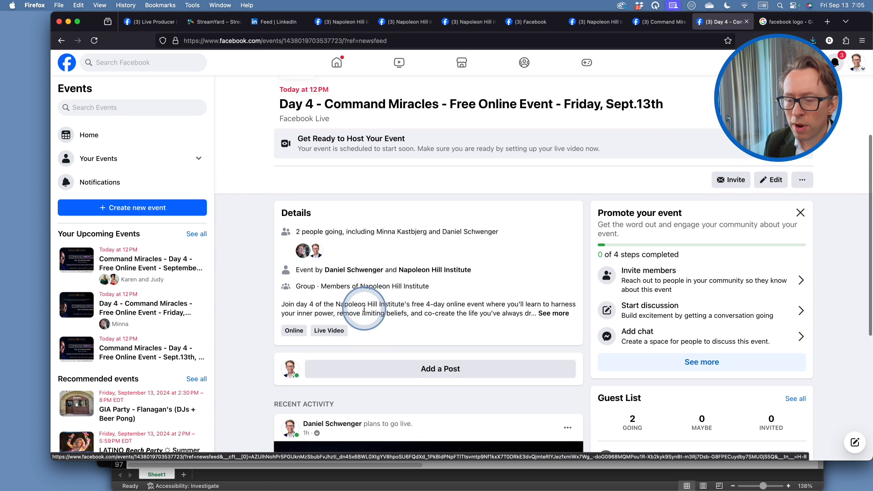
pyautogui.scroll(-3)
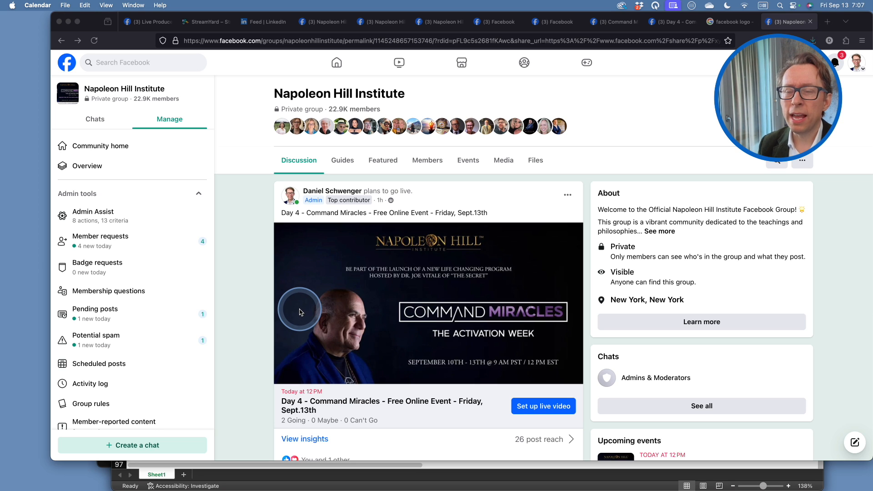
pyautogui.moveTo(321, 306)
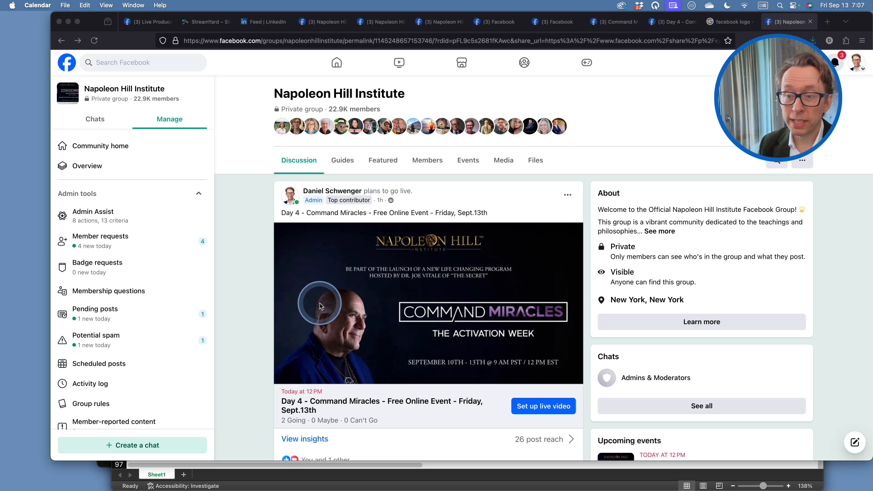
# Step: Send the post, ticking several contacts as recipients in the Send to dialog
pyautogui.scroll(-3)
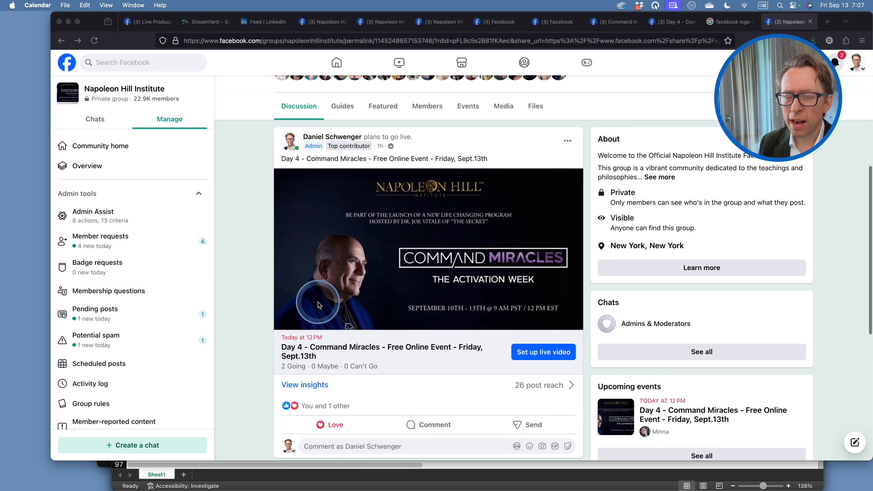
pyautogui.scroll(-3)
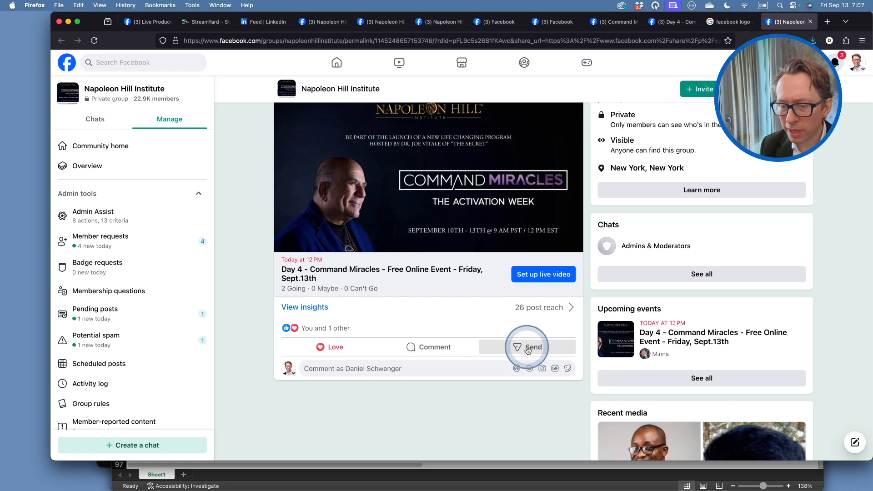
pyautogui.click(528, 347)
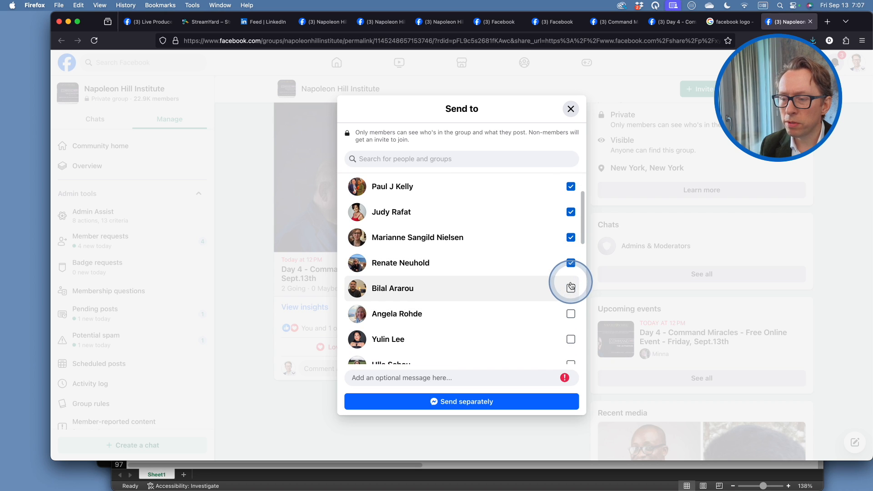
pyautogui.click(571, 314)
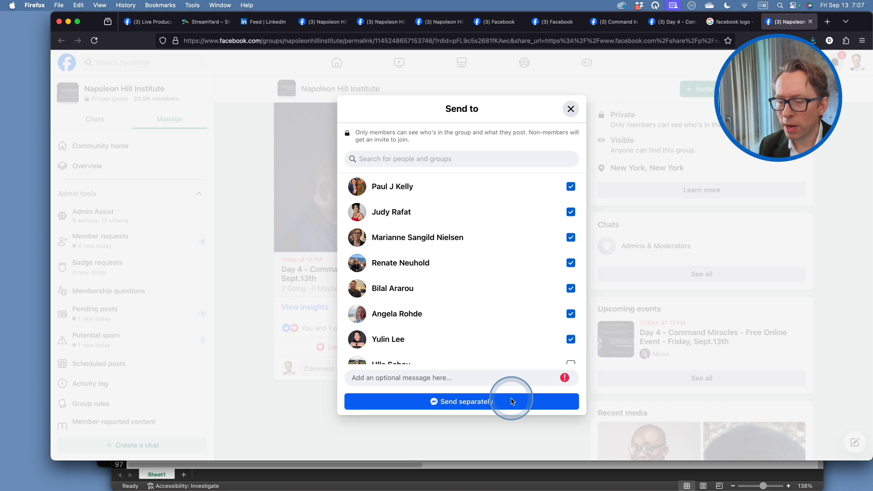
pyautogui.scroll(-3)
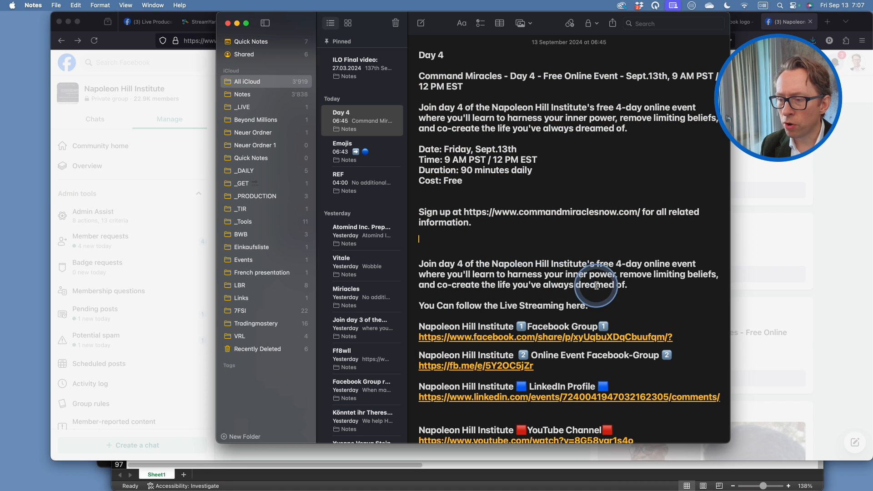
# Step: Paste the Day 4 announcement from Notes as the message and send it separately
pyautogui.moveTo(419, 263); pyautogui.dragTo(628, 285)
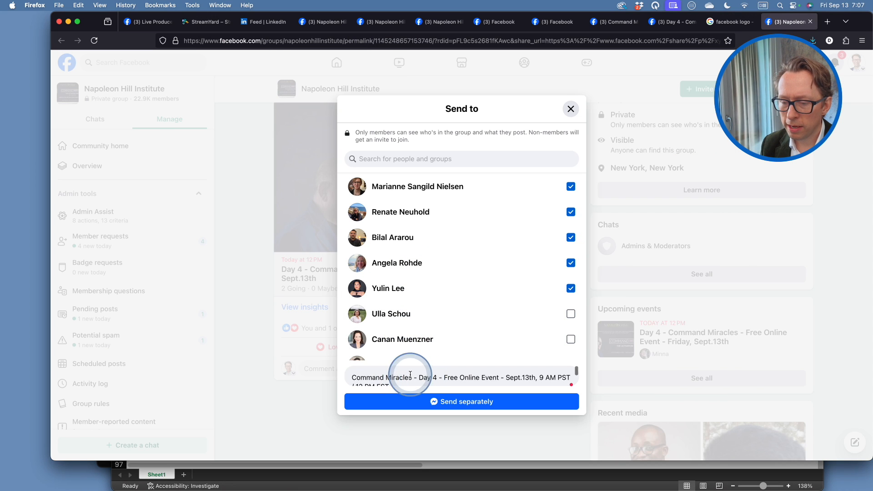
pyautogui.tripleClick(411, 377)
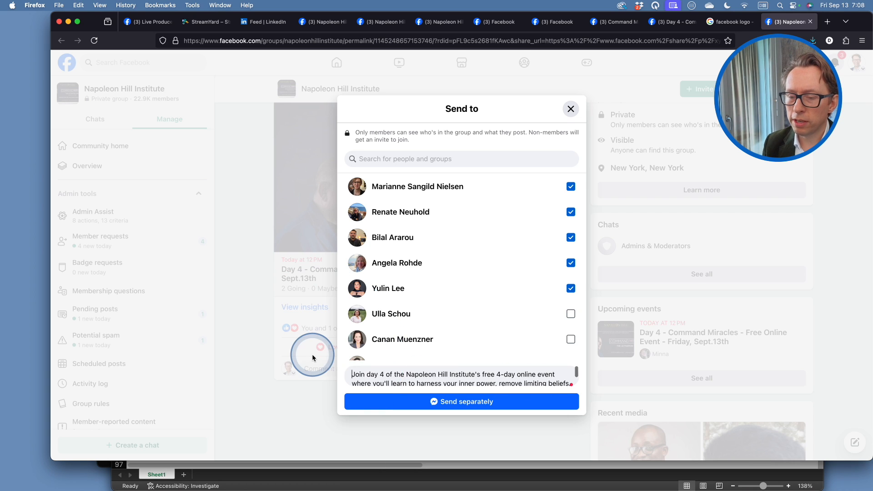
pyautogui.click(423, 405)
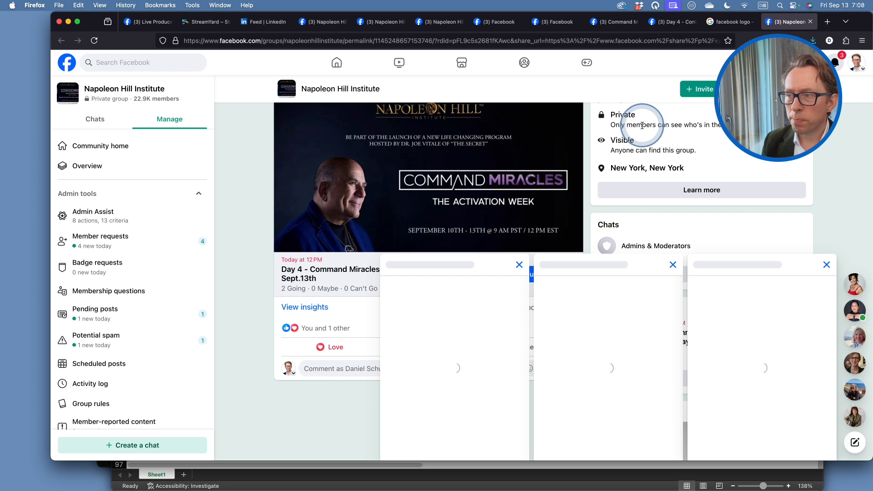
pyautogui.moveTo(425, 210)
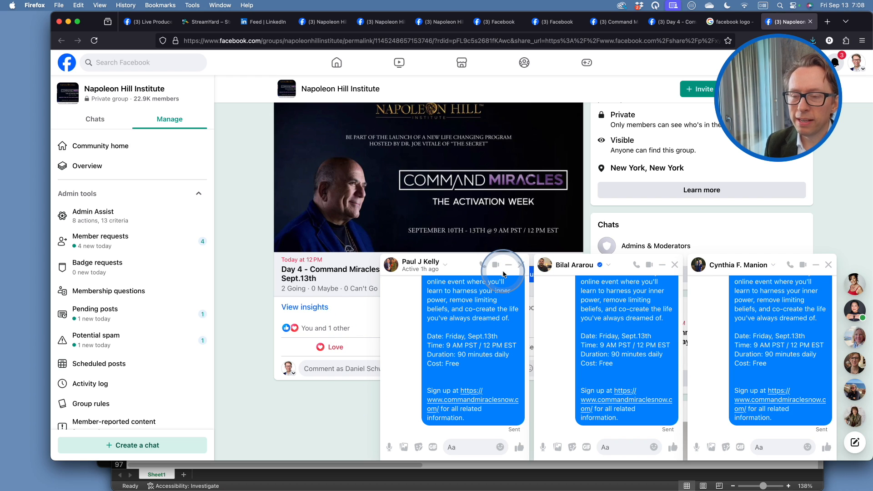
pyautogui.moveTo(494, 277)
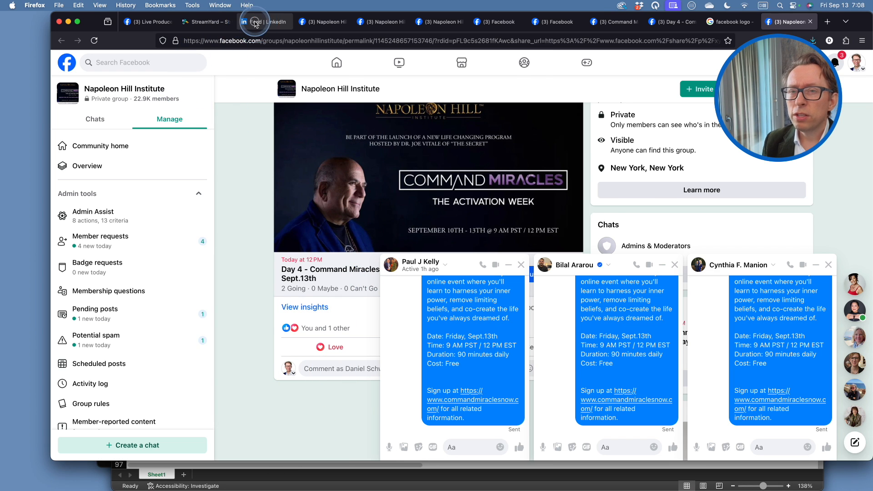
# Step: Open LinkedIn's Day 4 Command Miracles event page via the link saved in Notes
pyautogui.click(257, 22)
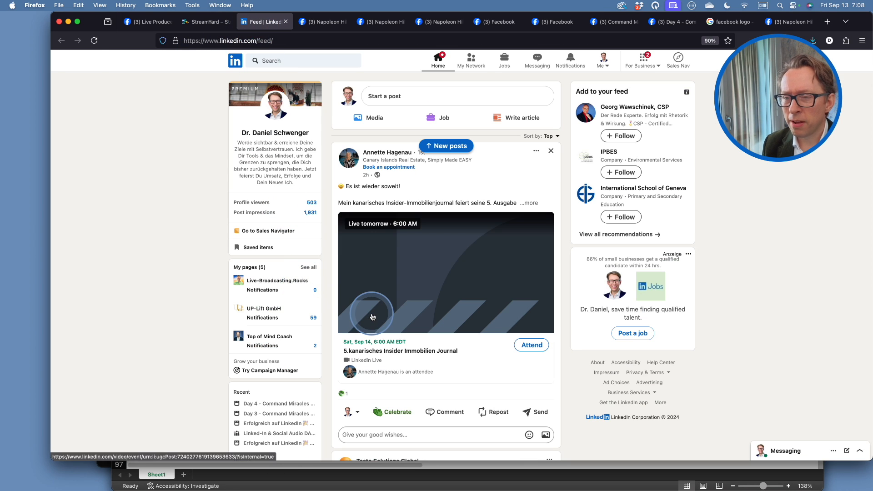
pyautogui.press('Cmd+Tab')
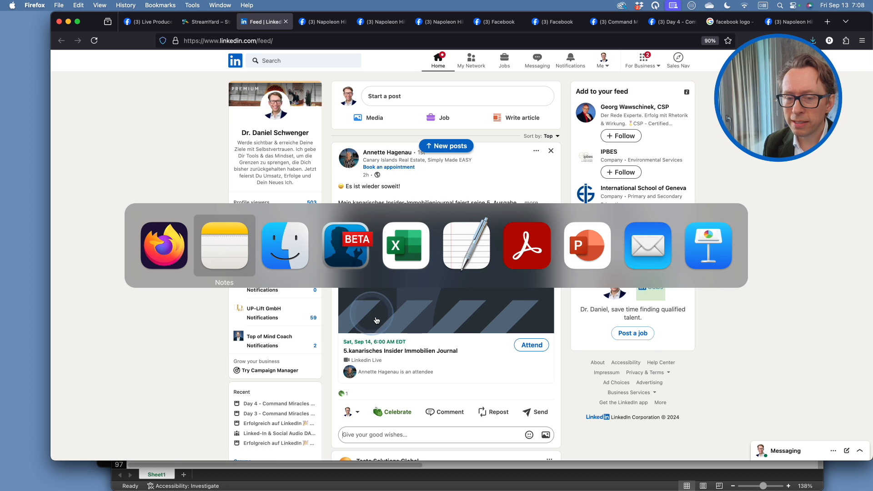
pyautogui.click(224, 246)
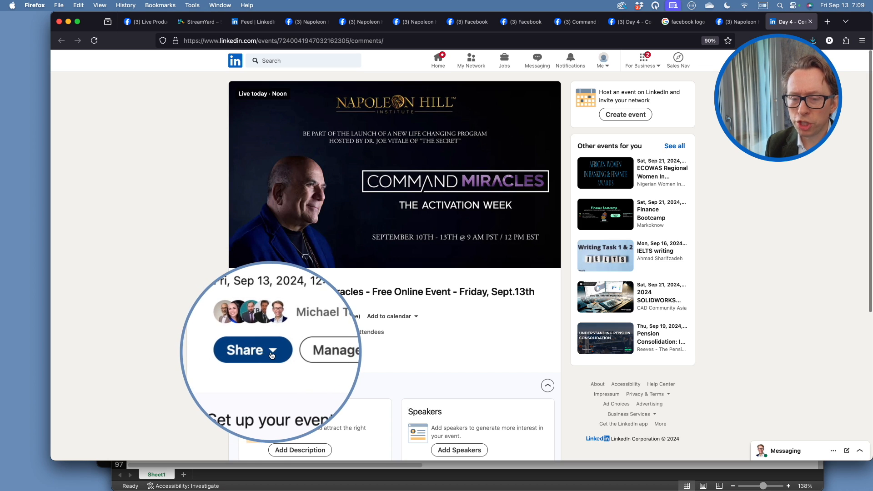
pyautogui.click(252, 350)
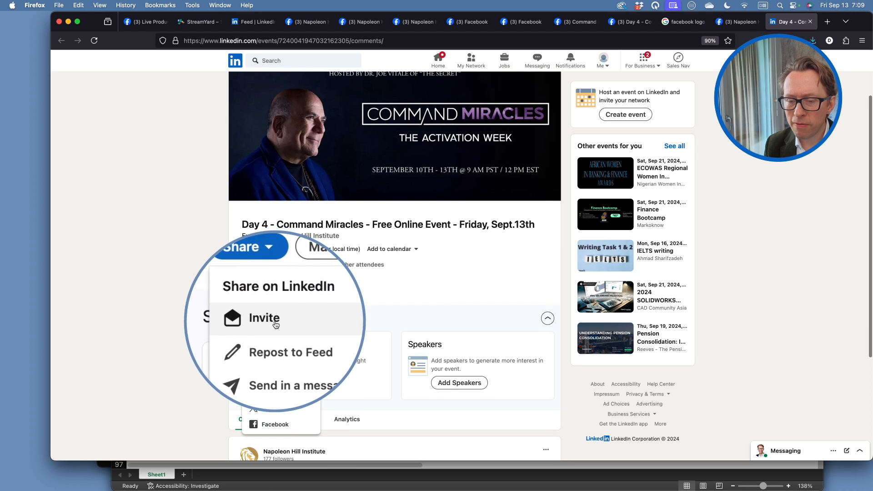
pyautogui.click(265, 318)
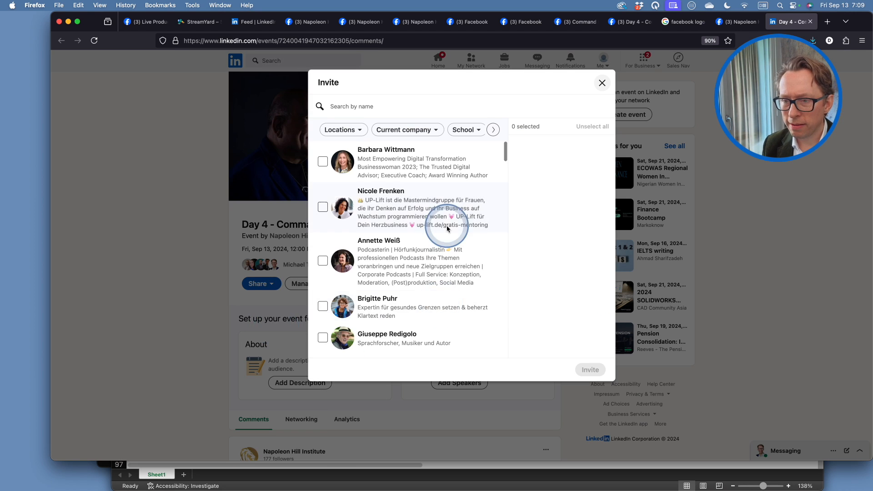
pyautogui.click(323, 162)
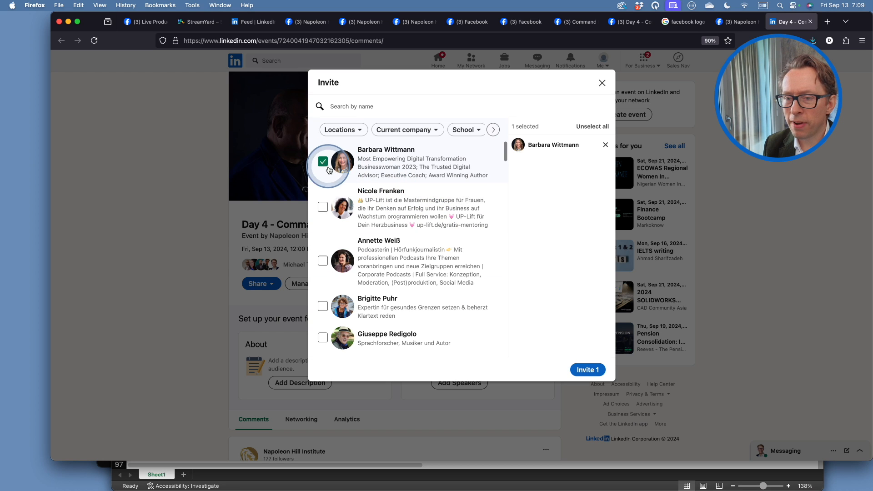
pyautogui.scroll(-3)
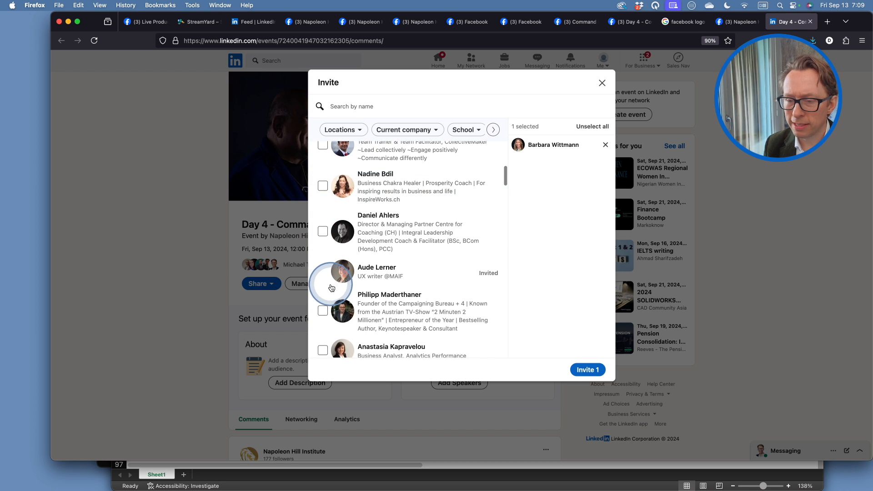
pyautogui.scroll(-3)
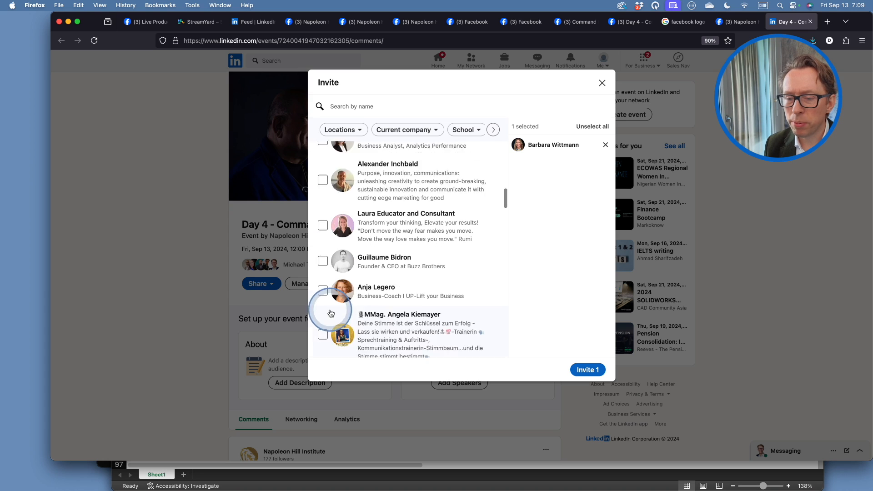
pyautogui.scroll(-3)
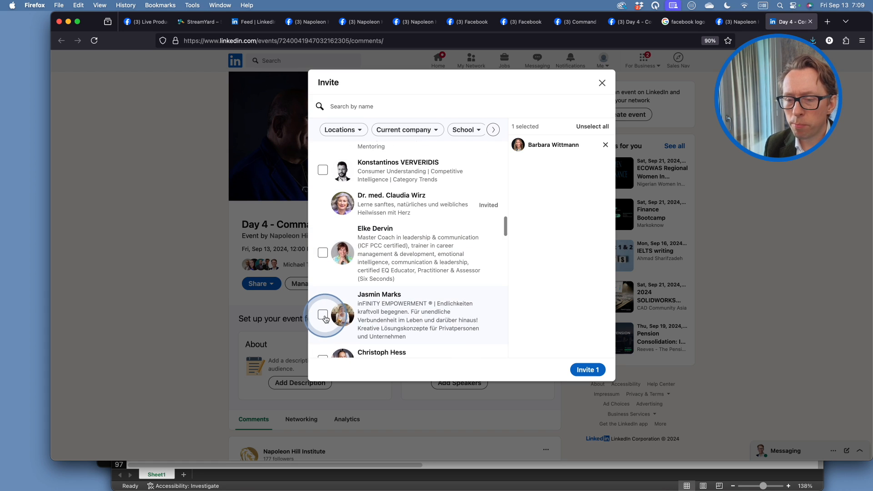
pyautogui.scroll(-3)
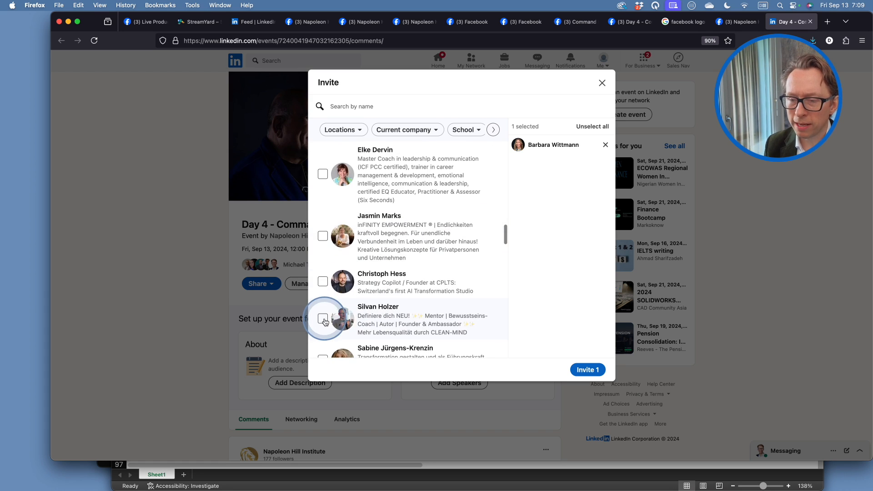
pyautogui.scroll(-3)
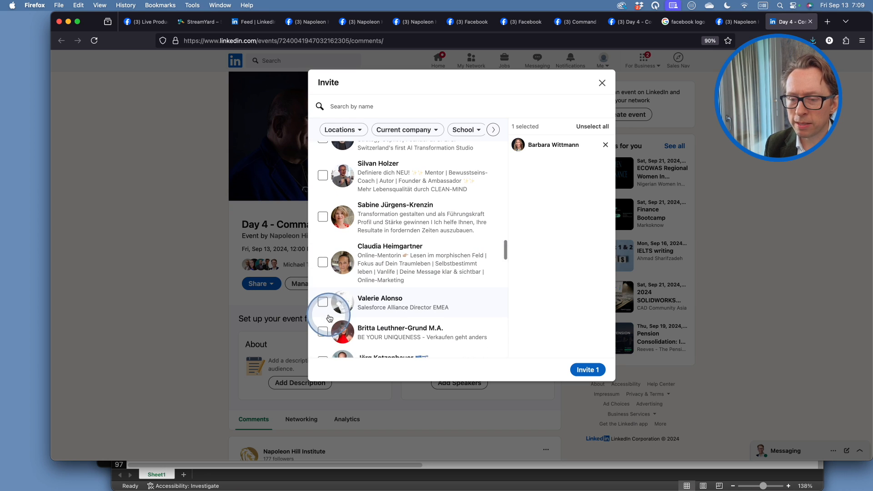
pyautogui.scroll(-3)
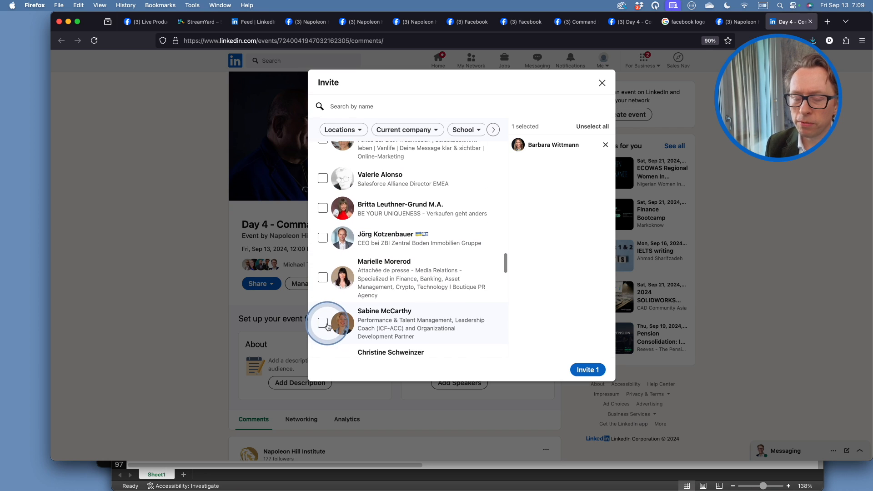
pyautogui.scroll(-3)
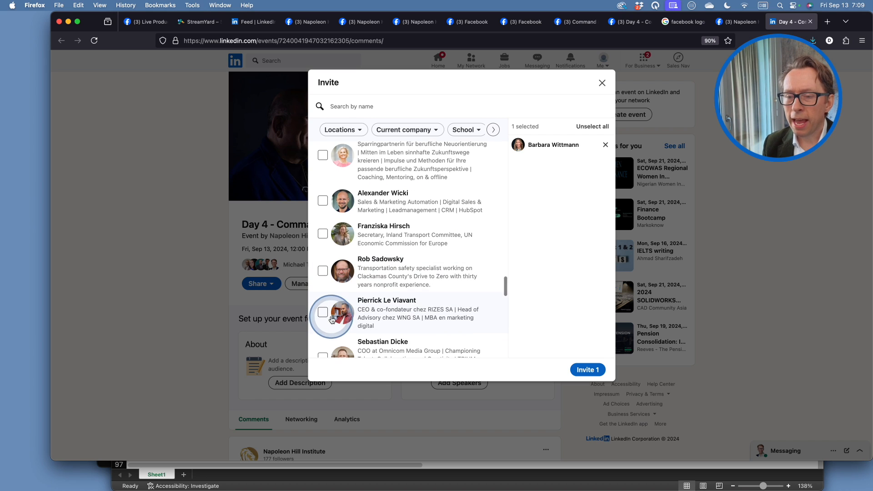
pyautogui.scroll(-3)
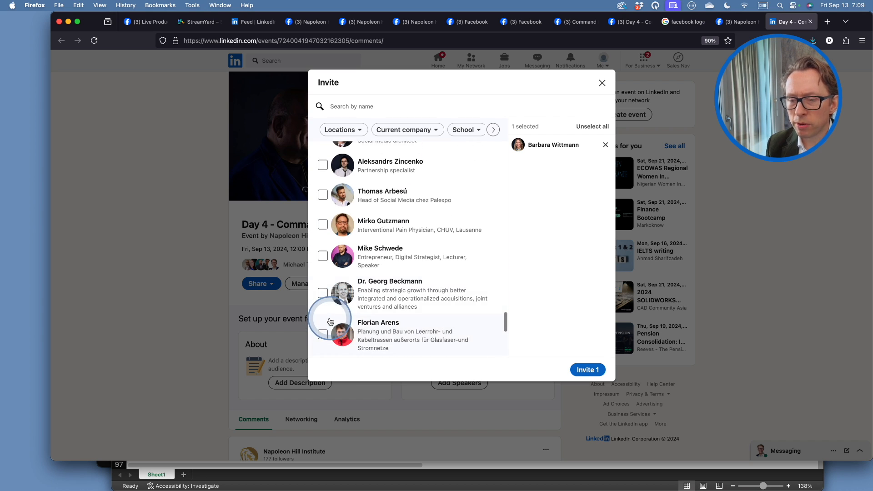
pyautogui.scroll(-3)
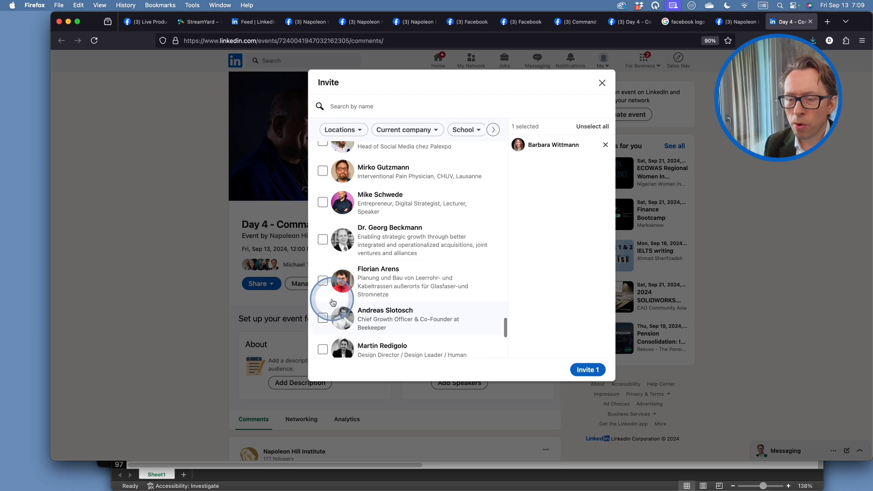
# Step: Filter the invite list by location to United States and show results
pyautogui.click(343, 130)
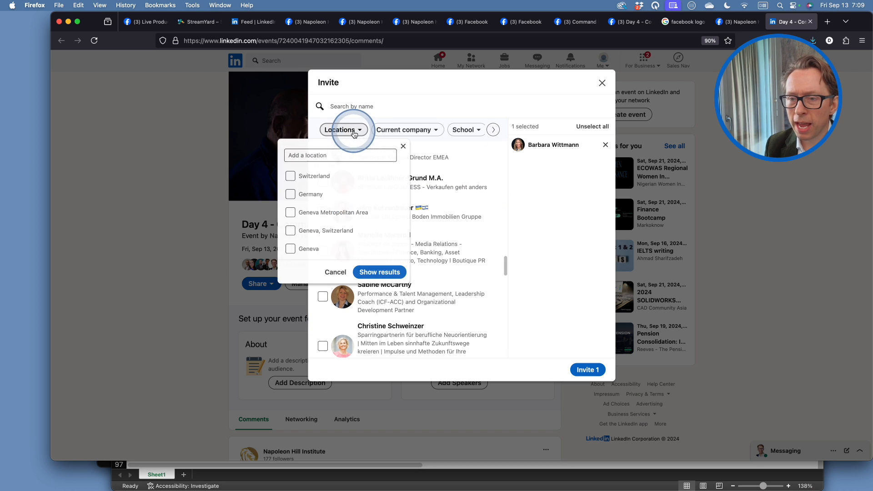
pyautogui.write('une')
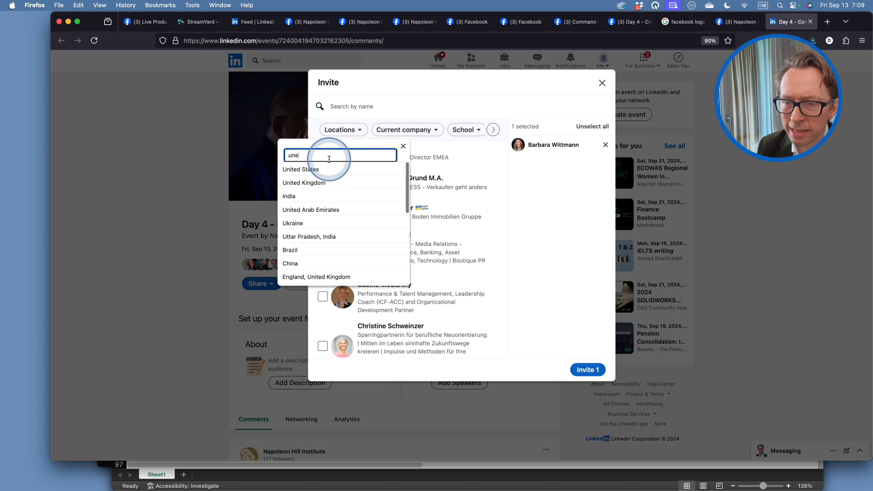
pyautogui.press('Backspace')
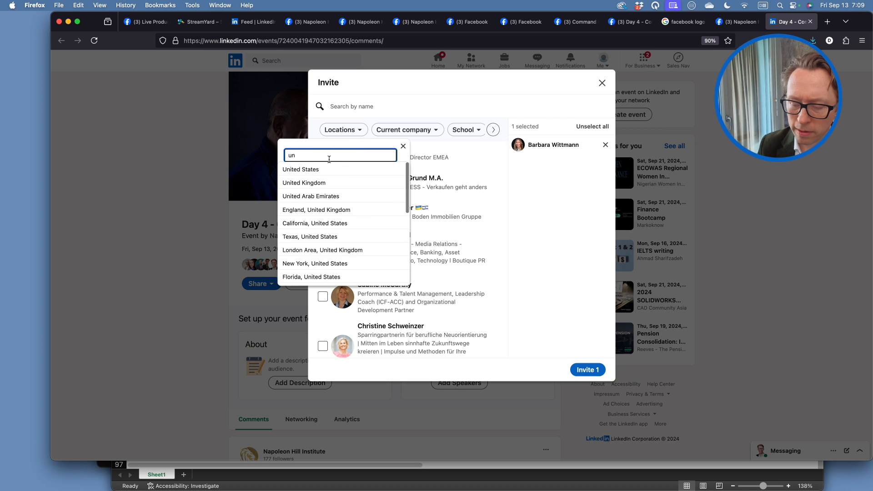
pyautogui.click(291, 176)
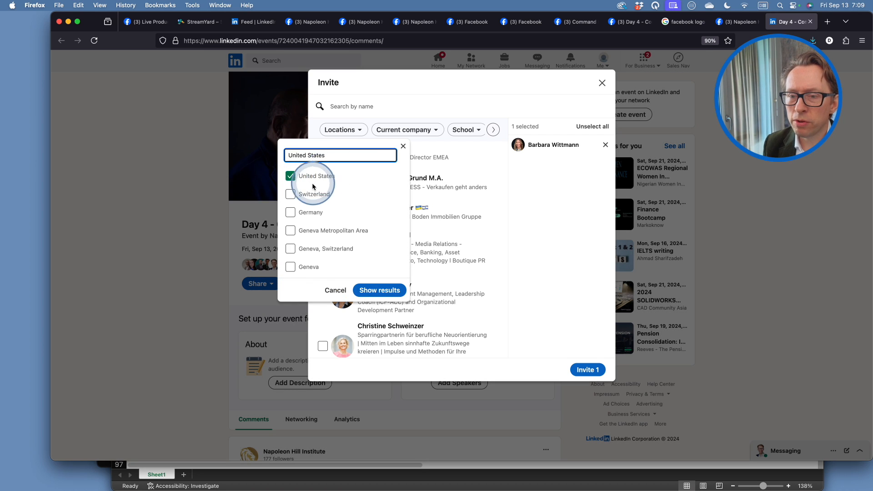
pyautogui.click(379, 290)
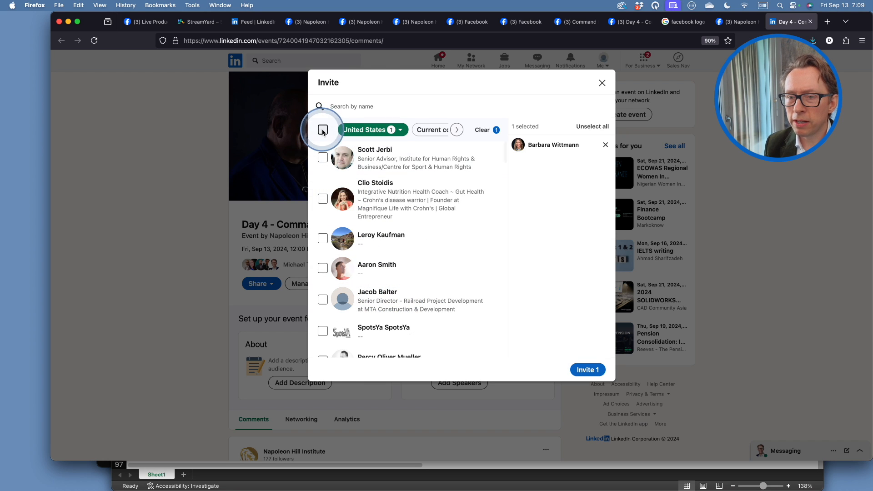
# Step: Select all 48 US connections, try inviting them, then discard after the error
pyautogui.click(323, 129)
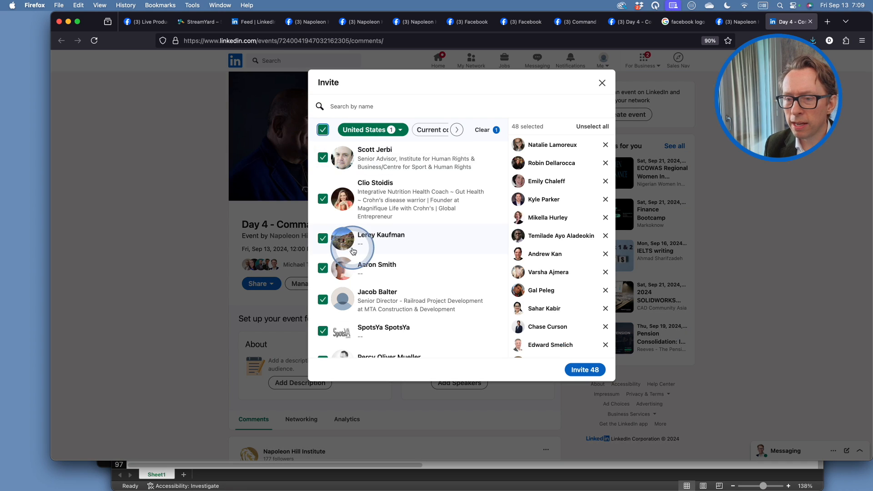
pyautogui.scroll(-3)
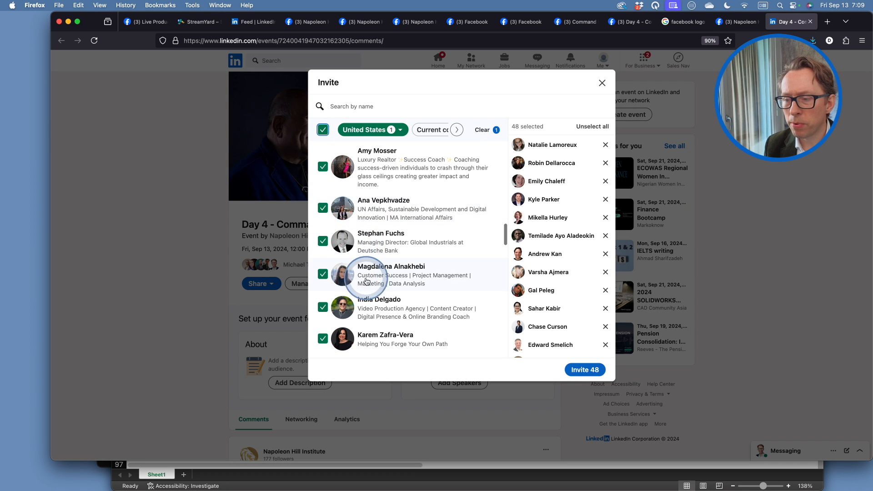
pyautogui.scroll(-3)
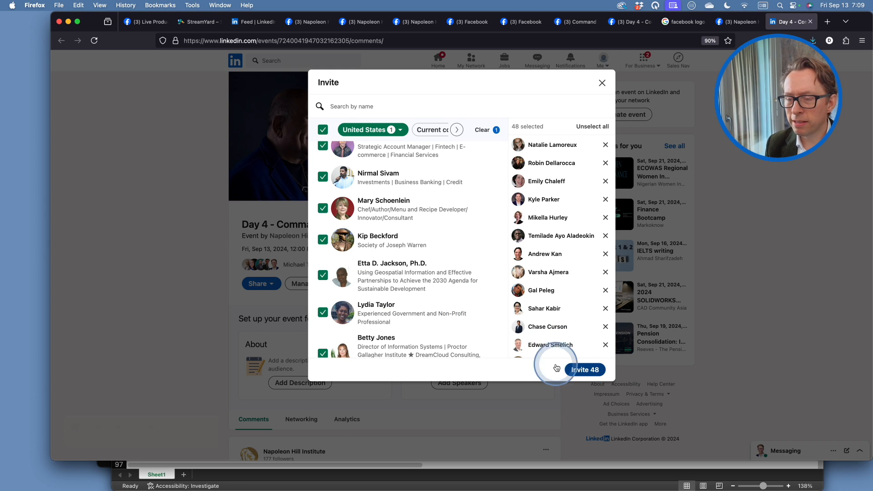
pyautogui.click(585, 370)
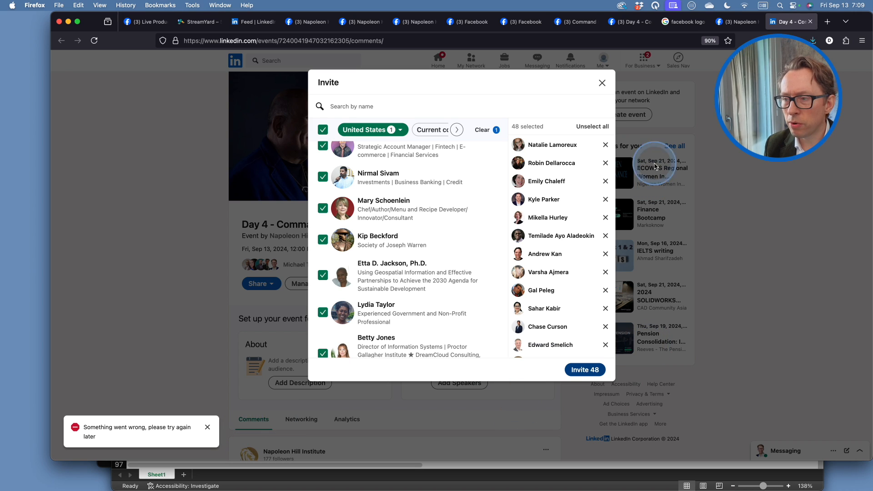
pyautogui.click(602, 83)
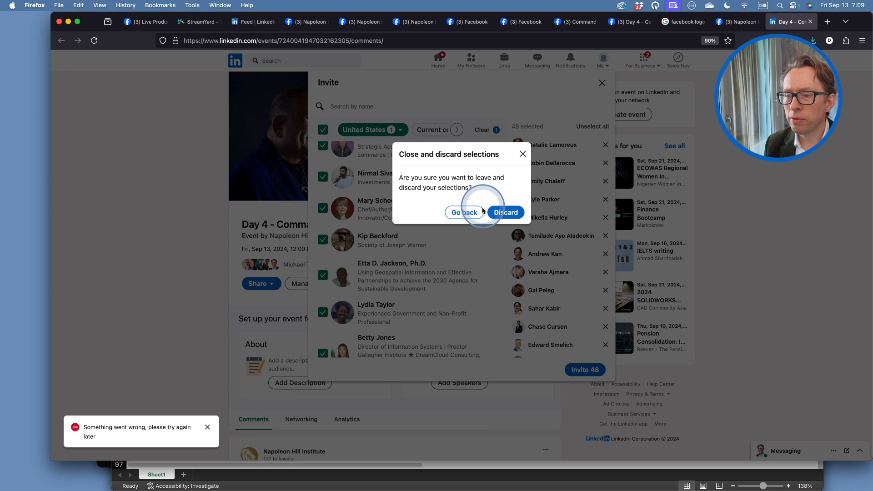
pyautogui.click(464, 213)
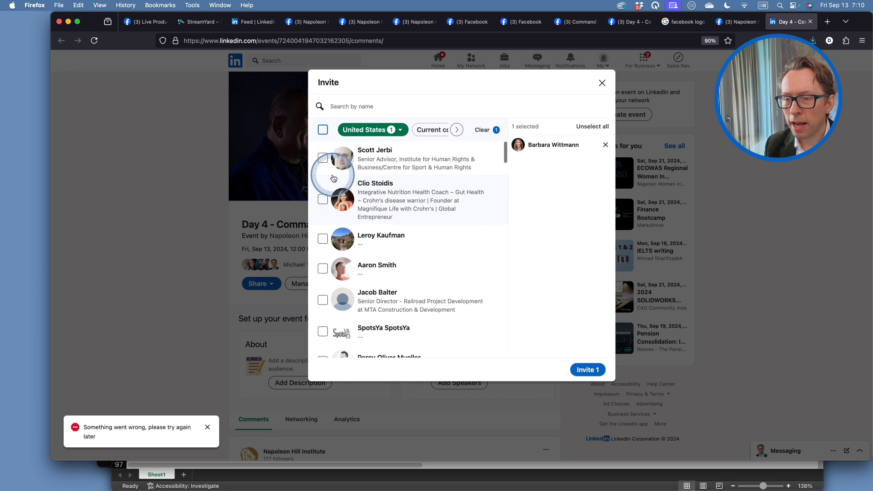
pyautogui.click(322, 198)
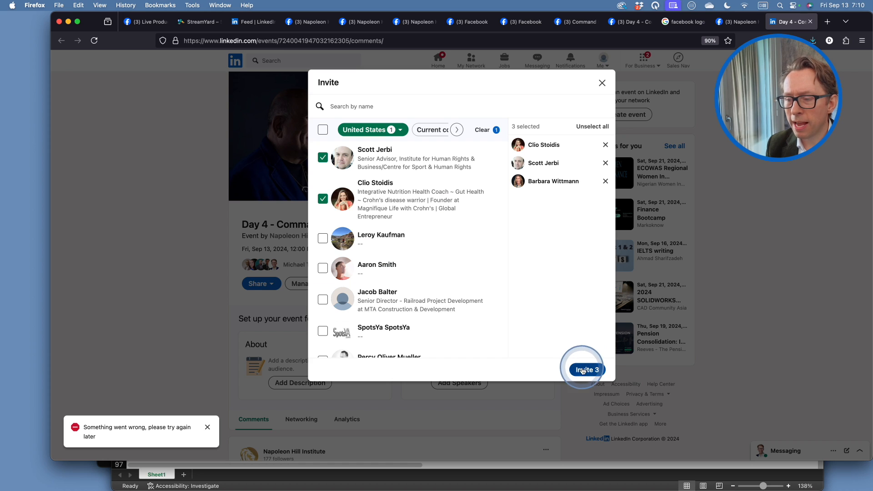
pyautogui.click(587, 370)
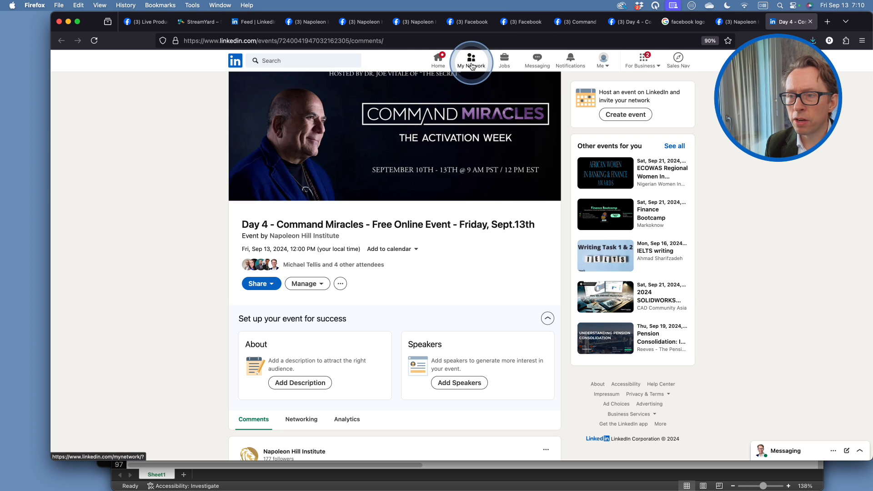
# Step: Go to My Network to view pending invitations, then bring up the app switcher
pyautogui.click(471, 57)
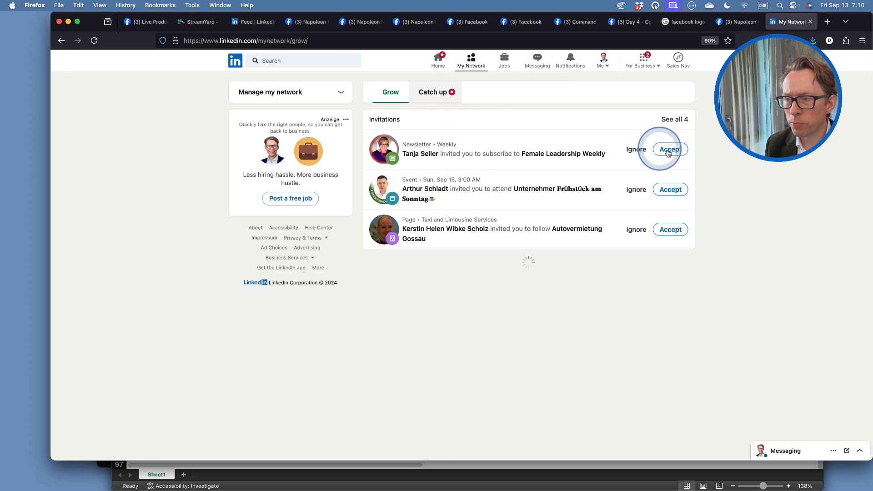
pyautogui.click(670, 148)
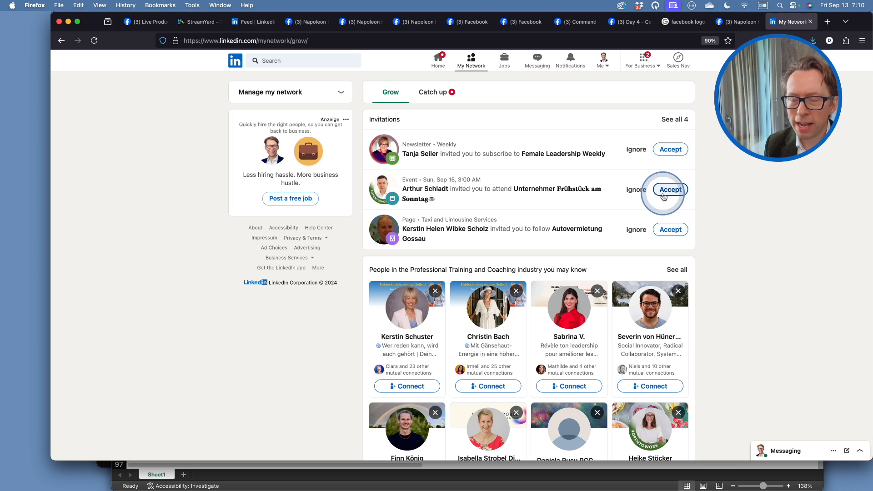
pyautogui.press('Cmd+Tab')
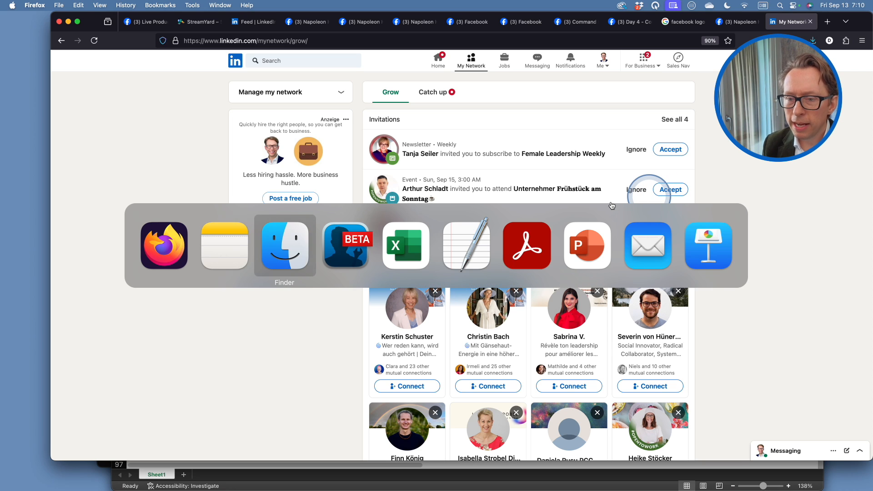